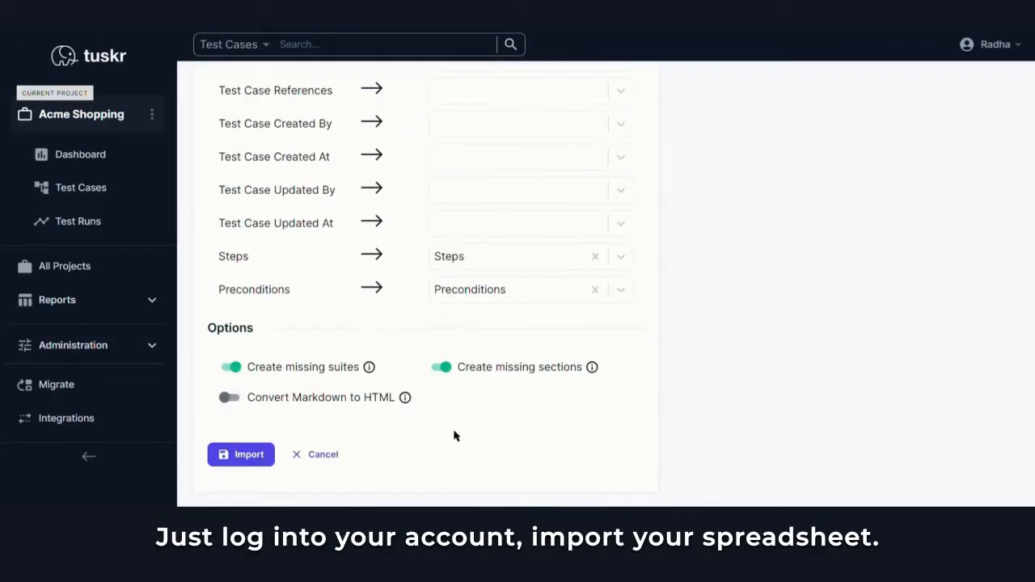
# Import the mapped spreadsheet and expand the Finding Products suite to show Listing, Filtering, Sorting and Searching
pyautogui.click(239, 453)
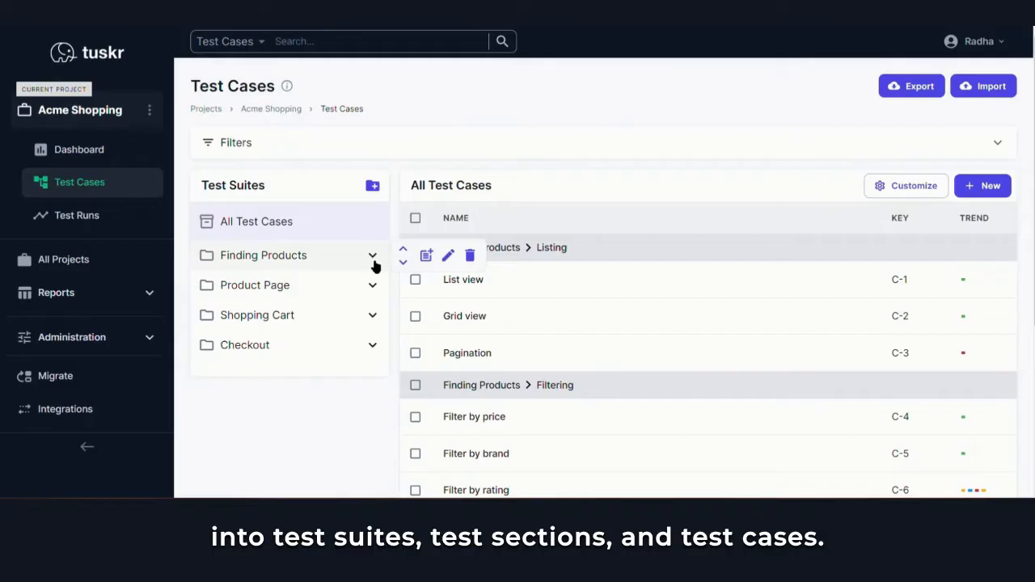
pyautogui.click(372, 256)
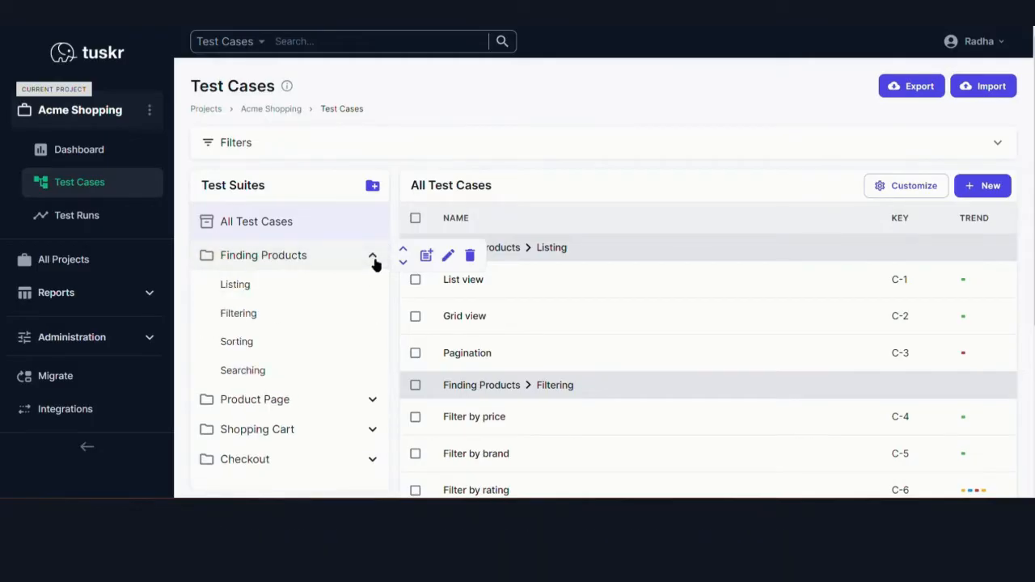
pyautogui.scroll(-3)
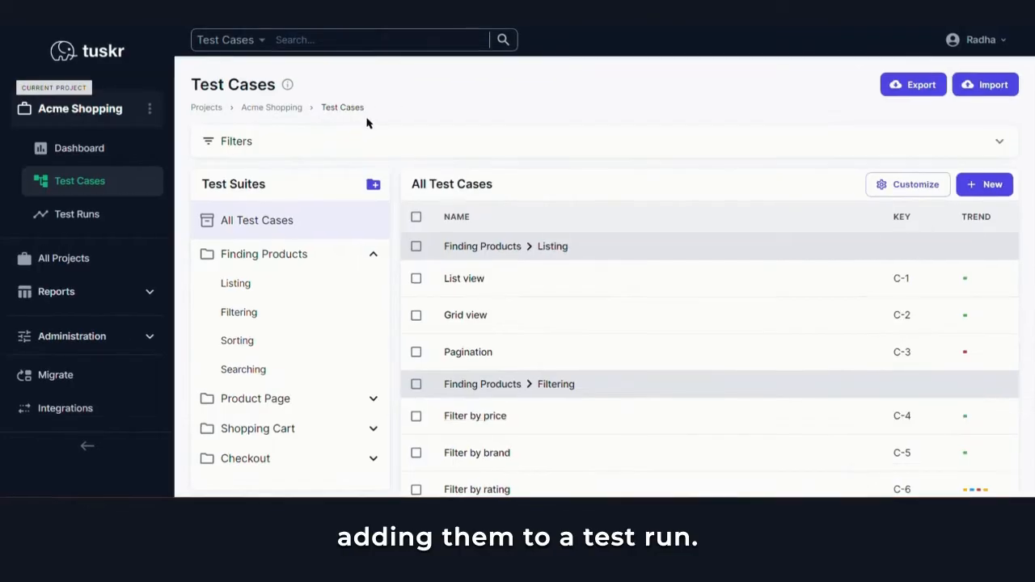
pyautogui.moveTo(77, 214)
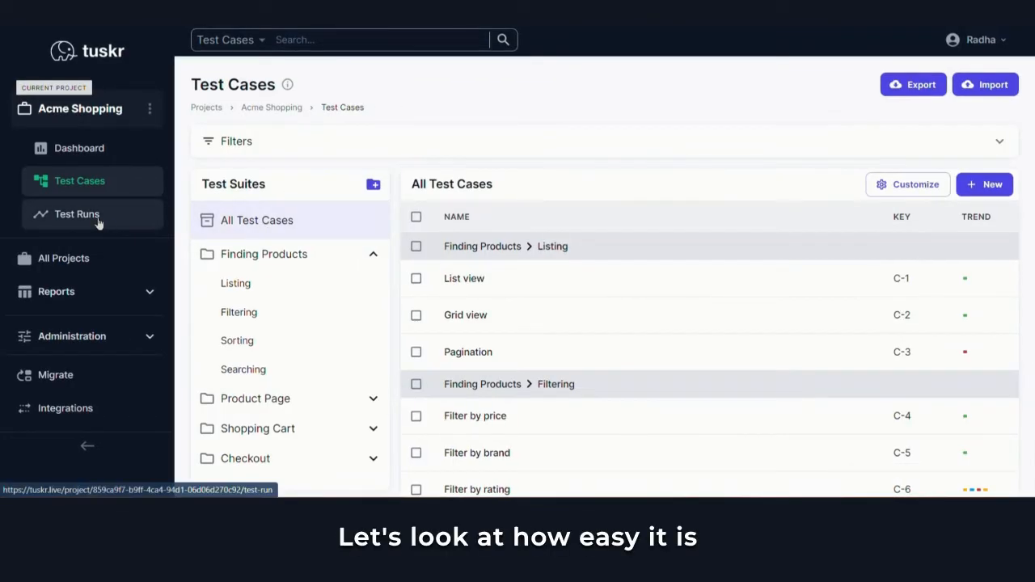
# Create a test run named 'Beta Release' with an assignee and all 40 test cases, and save it
pyautogui.click(78, 213)
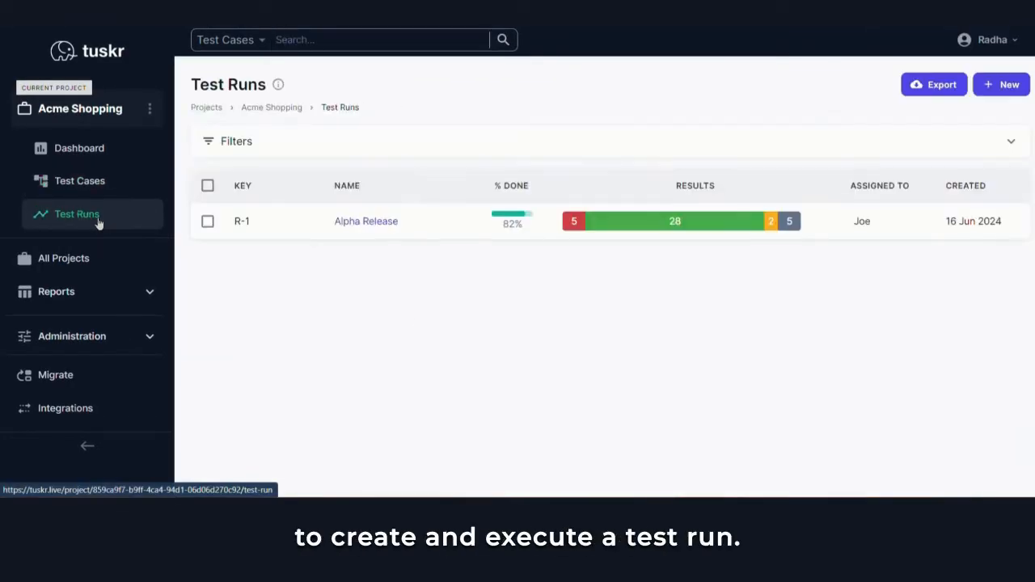
pyautogui.click(1001, 84)
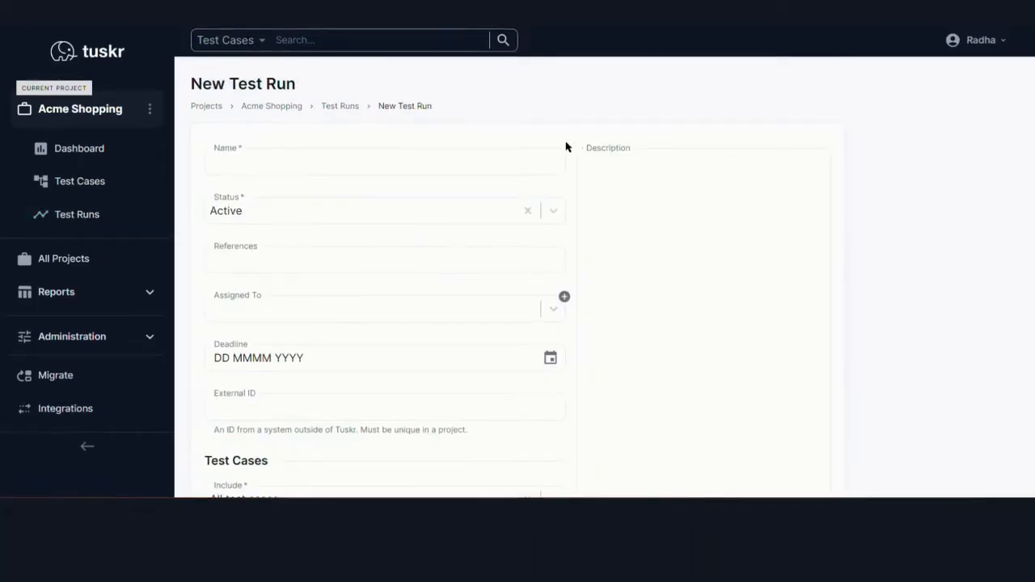
pyautogui.write('Beta Release')
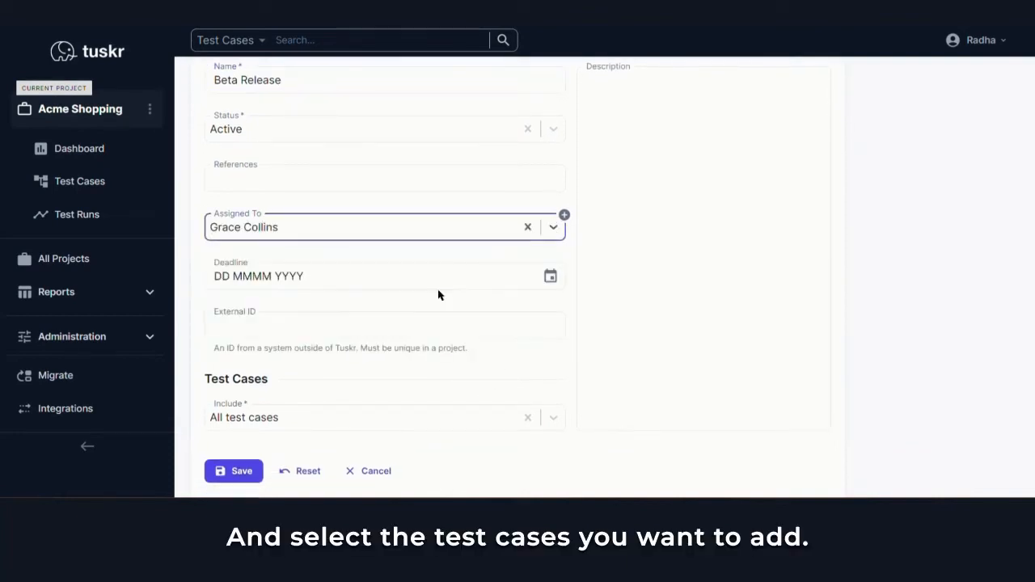
pyautogui.click(384, 390)
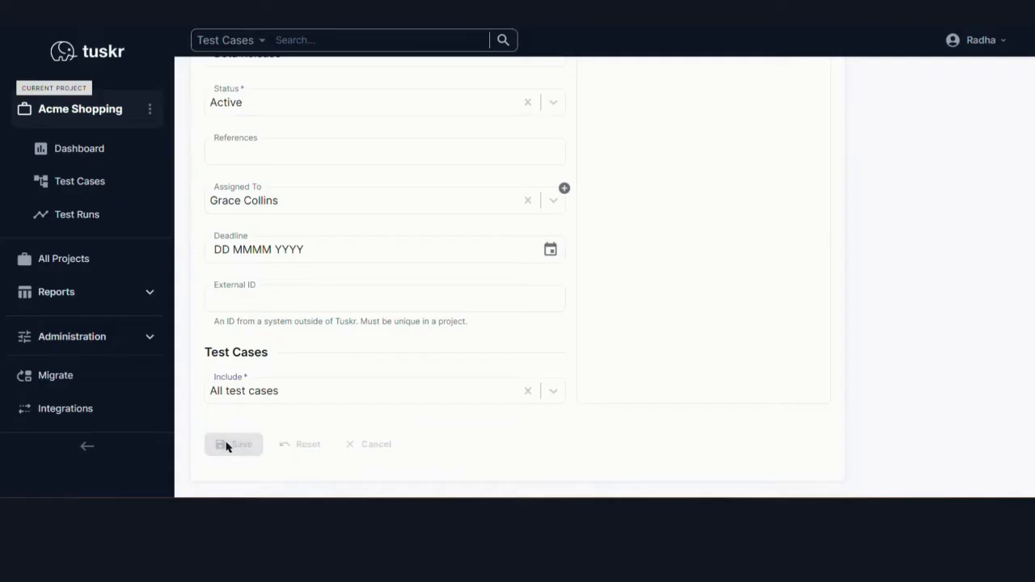
pyautogui.click(233, 443)
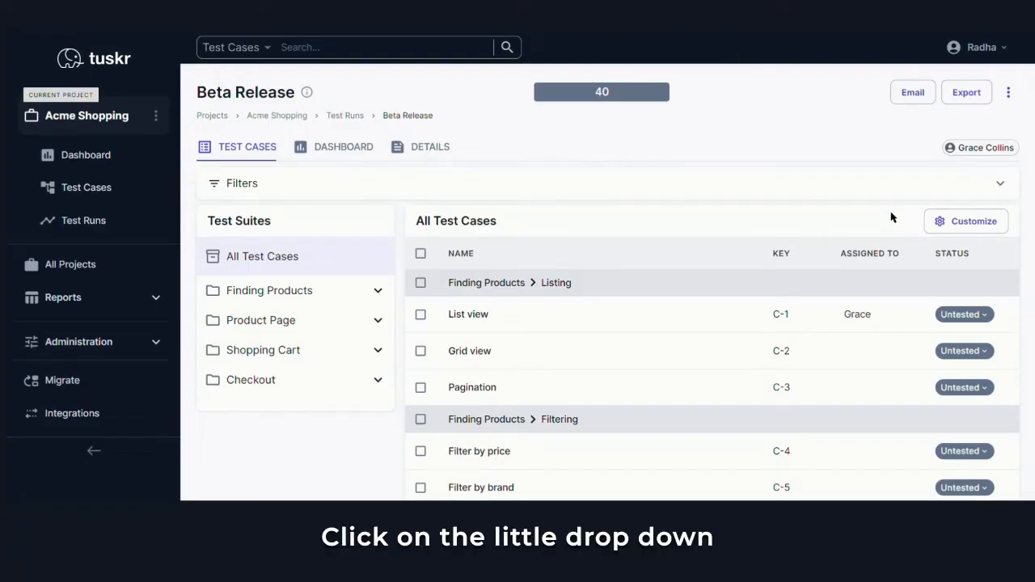
# Mark the List view case Failed with a Chrome comment and save the result
pyautogui.click(964, 314)
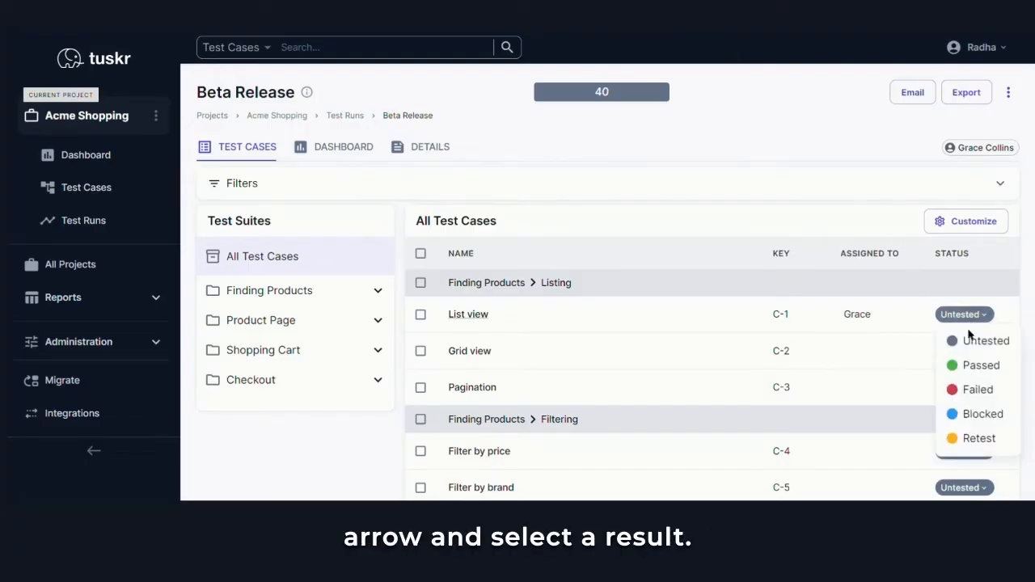
pyautogui.click(977, 388)
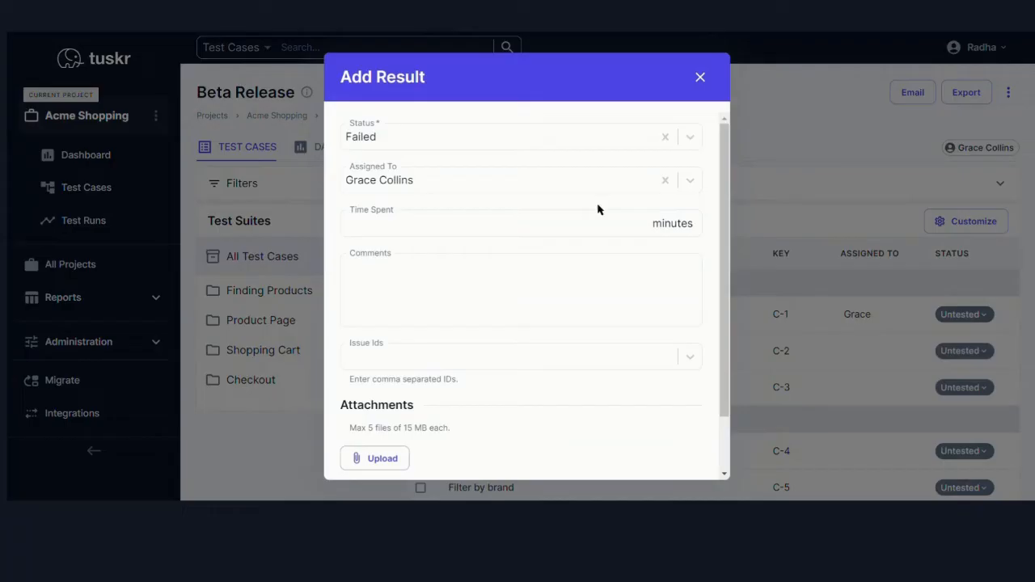
pyautogui.write('Not working in Chrome.')
pyautogui.write('15')
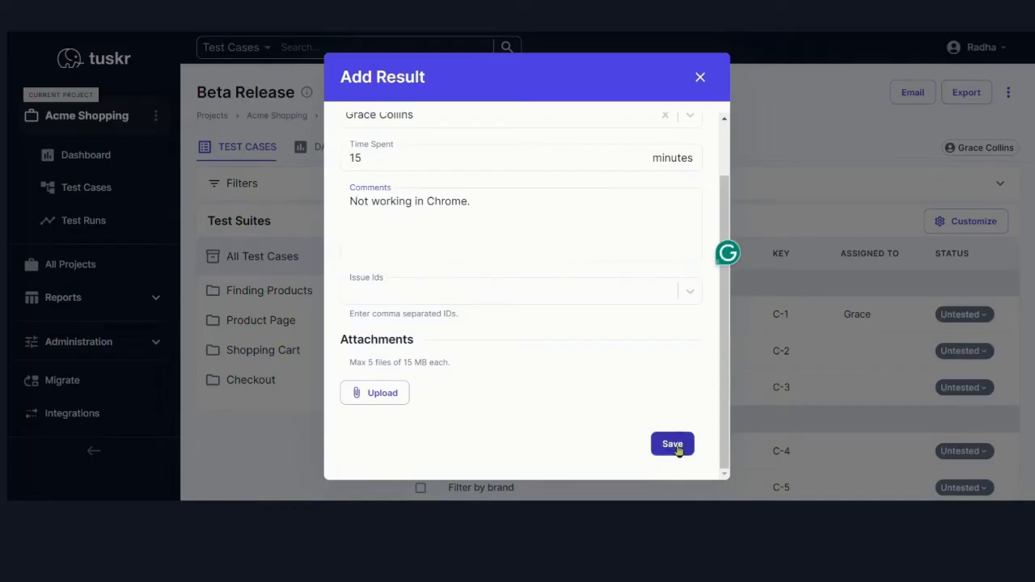
pyautogui.click(673, 443)
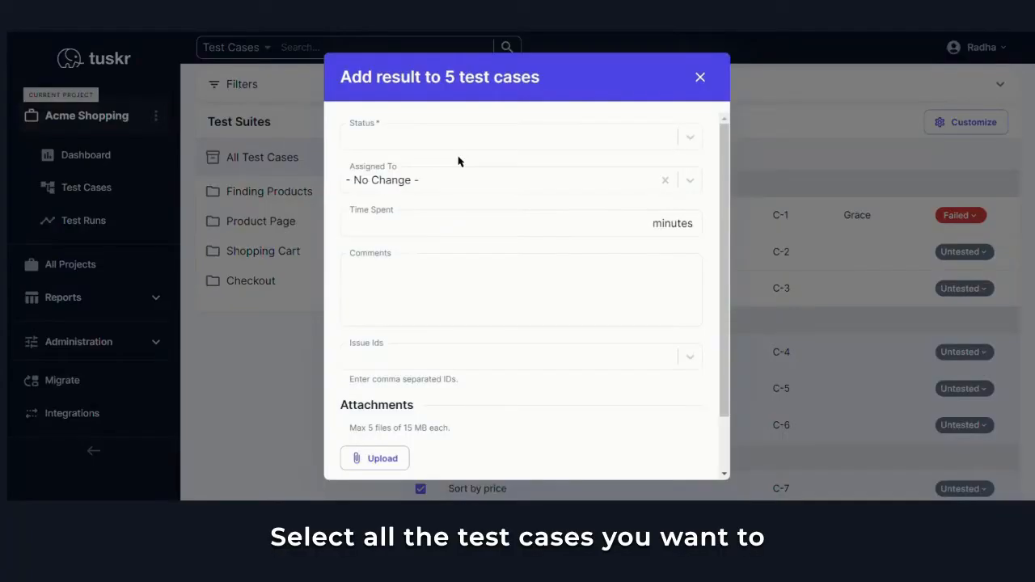
# Mark the selected filtering cases Passed in bulk with time spent
pyautogui.write('4')
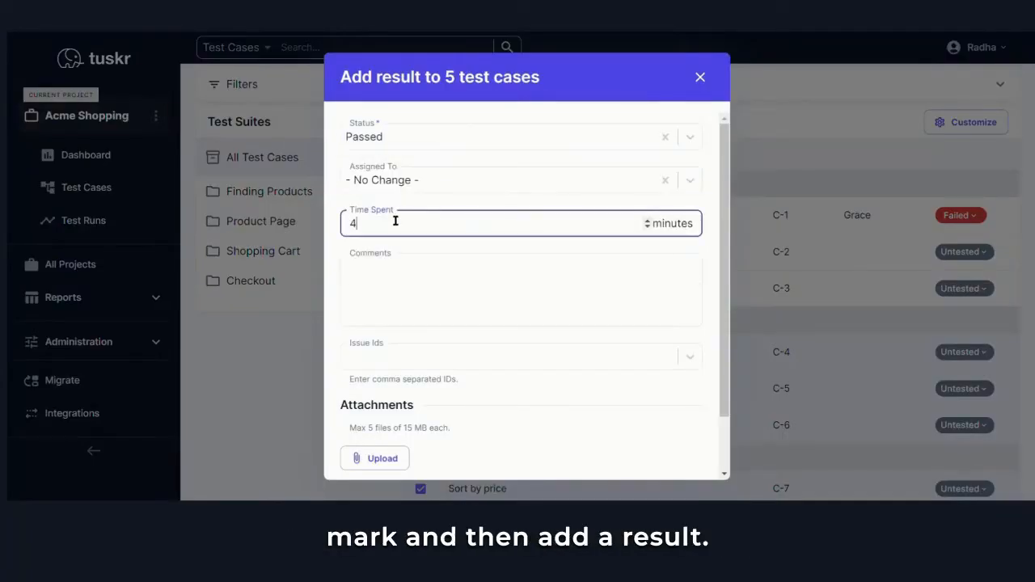
pyautogui.write('5')
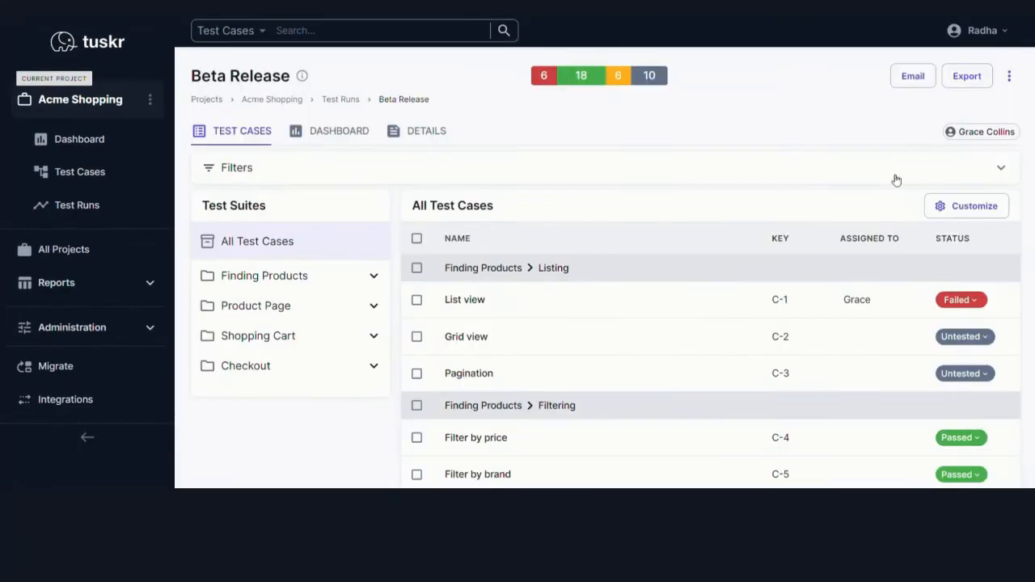
# Export the run as a PDF report including Preconditions and Steps, and review its per-case results
pyautogui.click(967, 76)
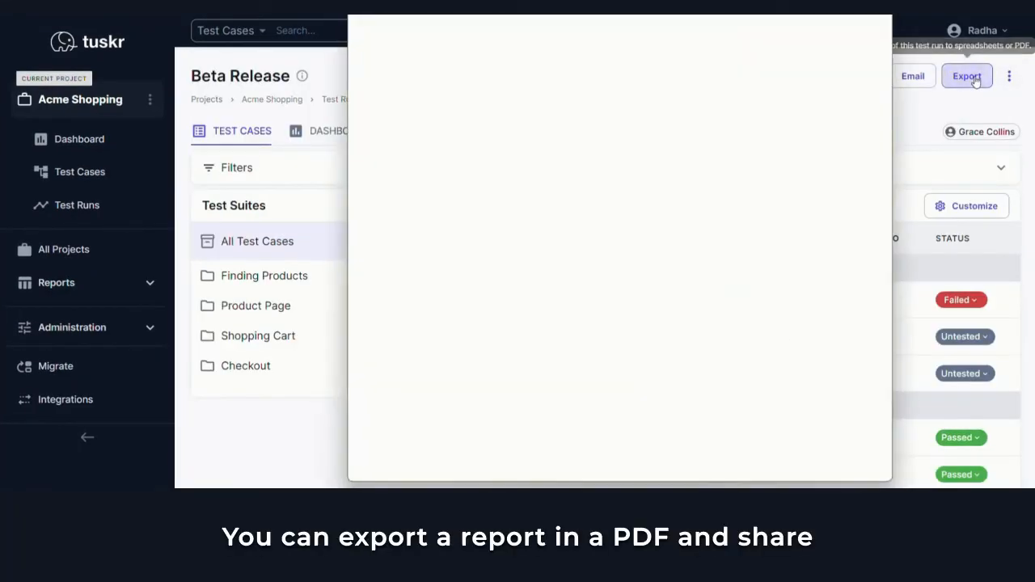
pyautogui.click(968, 76)
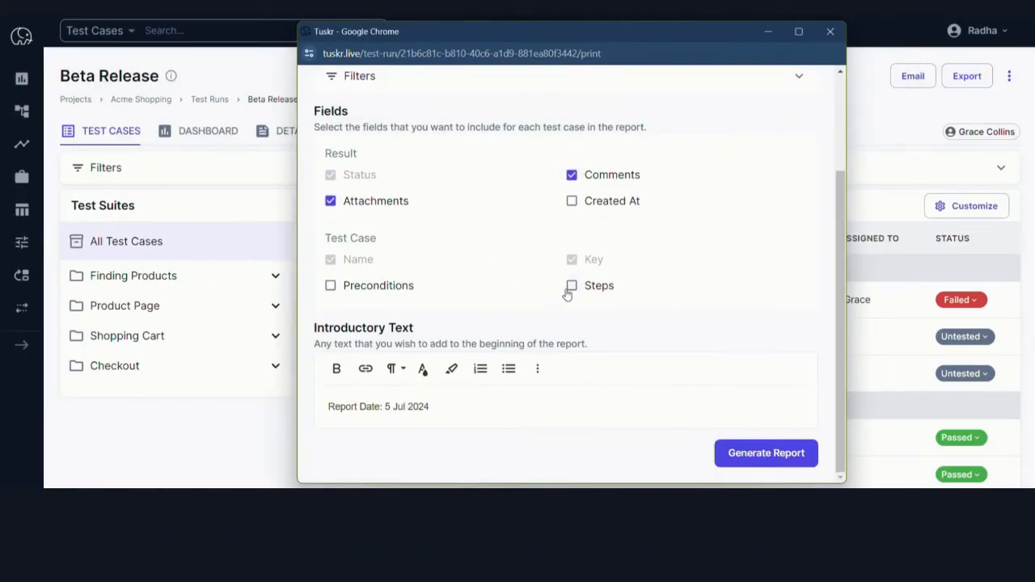
pyautogui.click(573, 285)
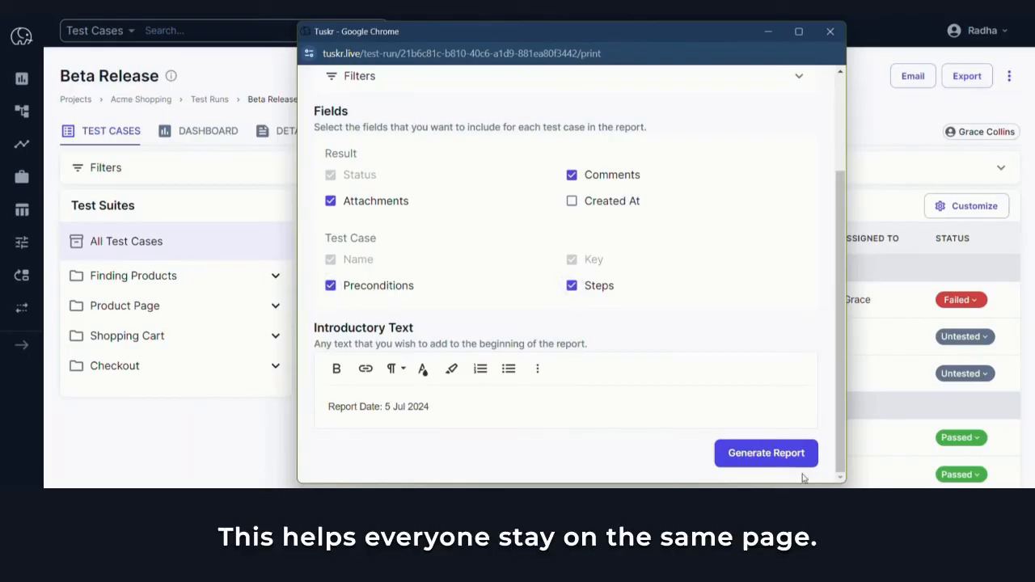
pyautogui.click(765, 453)
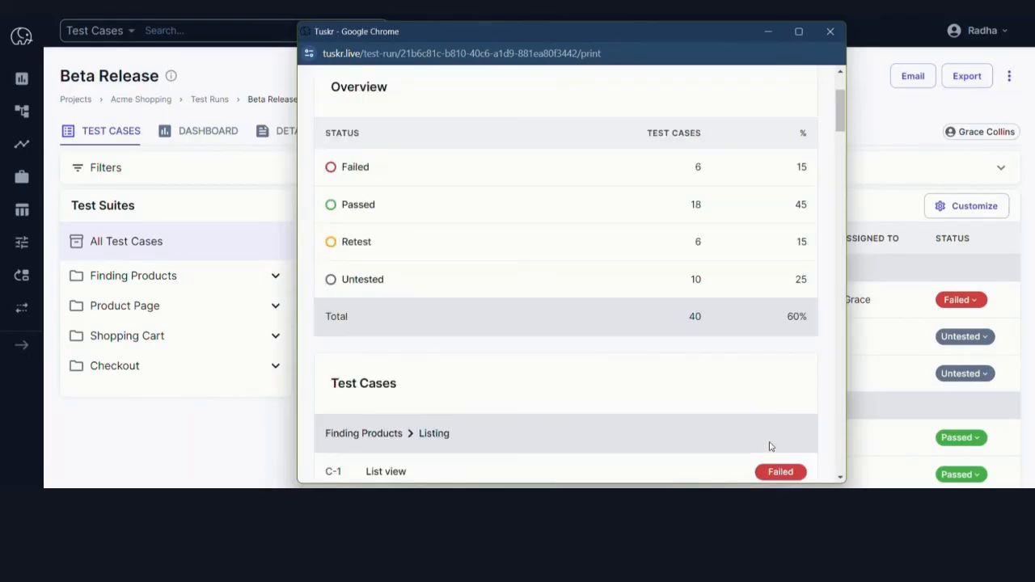
pyautogui.scroll(-3)
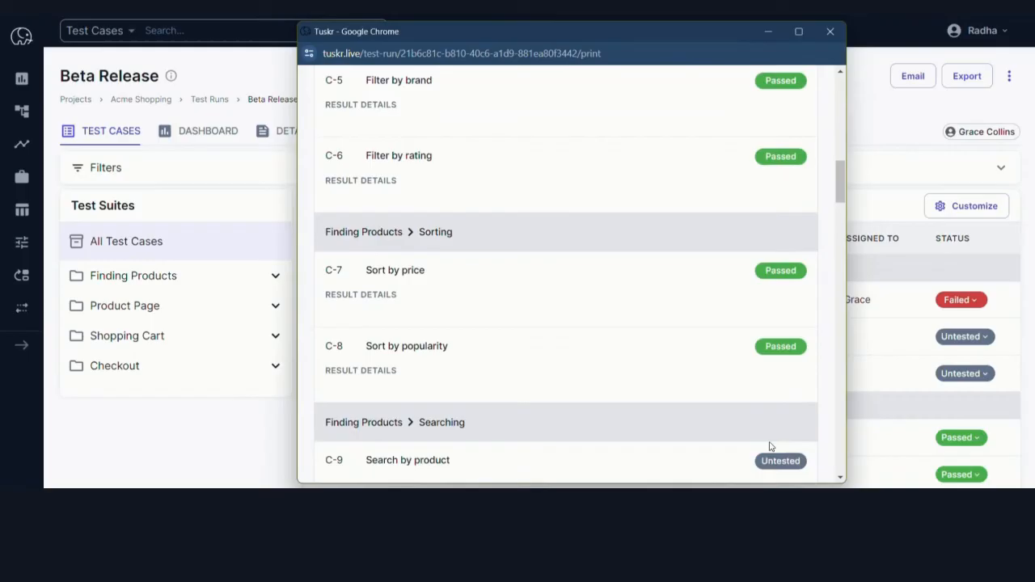
pyautogui.scroll(-3)
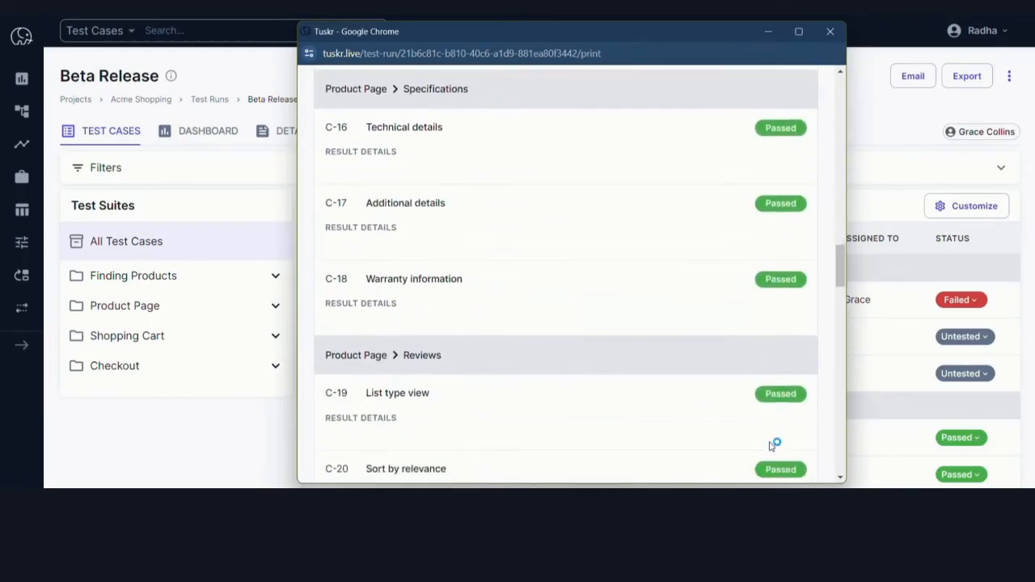
pyautogui.scroll(-3)
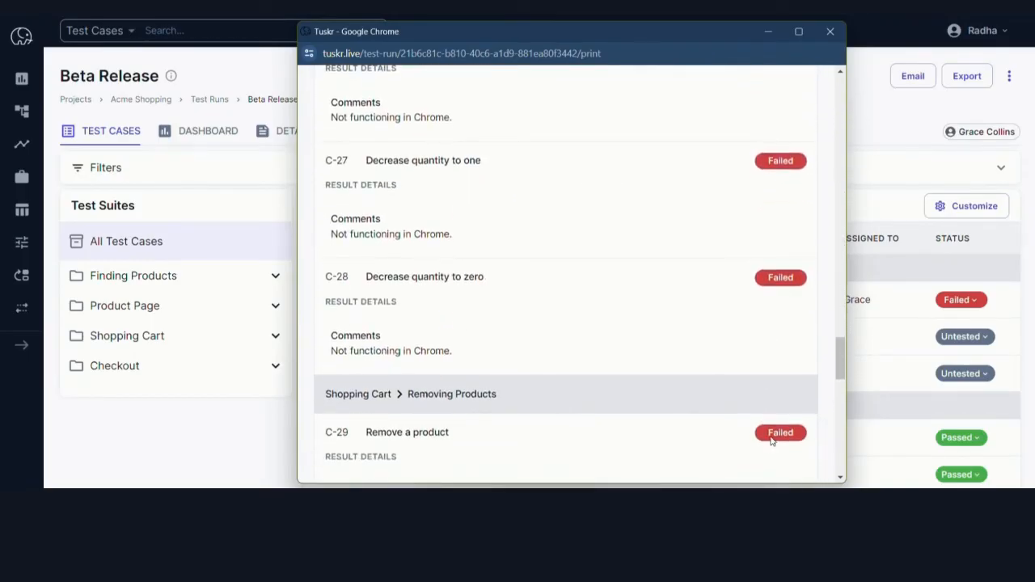